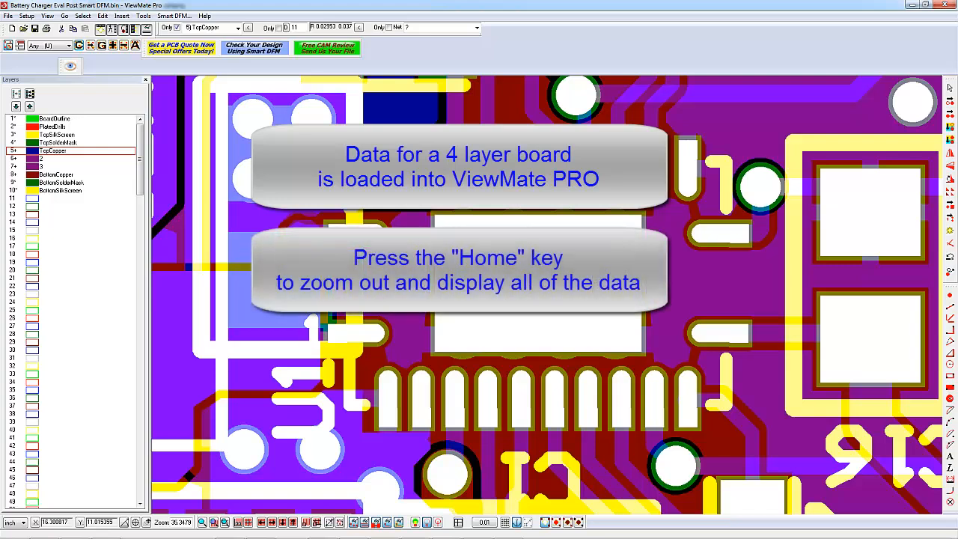
- Zoom out with Home until the entire four-layer board is visible
{"action": "key", "text": "Home"}
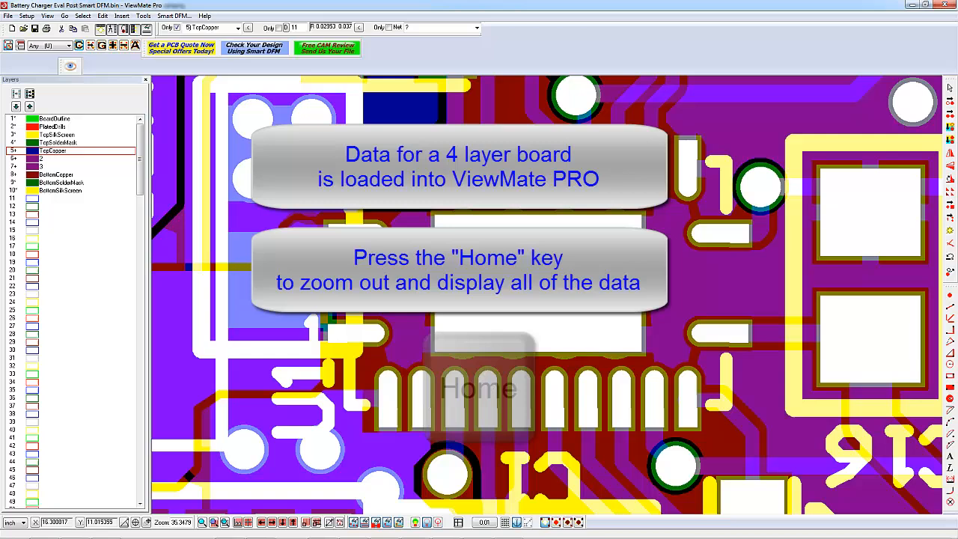
{"action": "key", "text": "Home"}
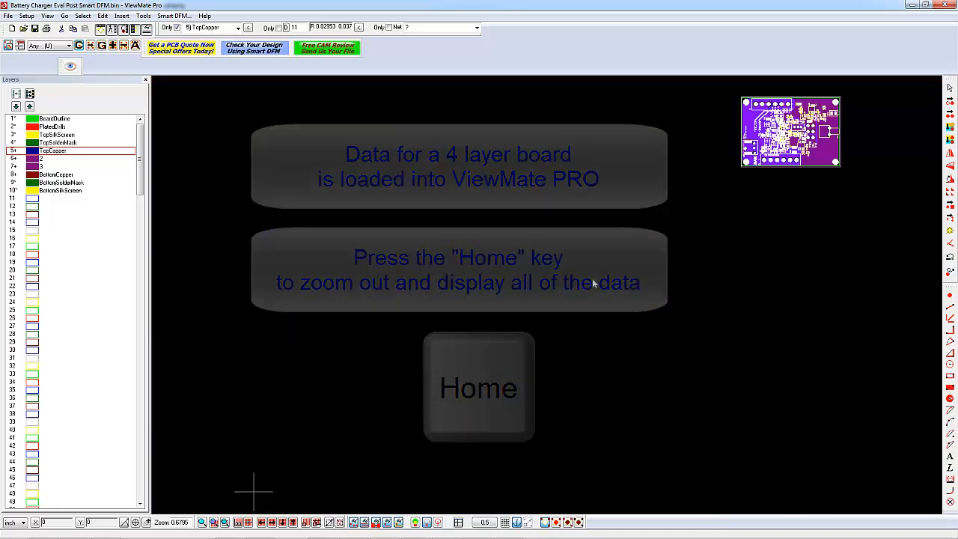
{"action": "key", "text": "Home"}
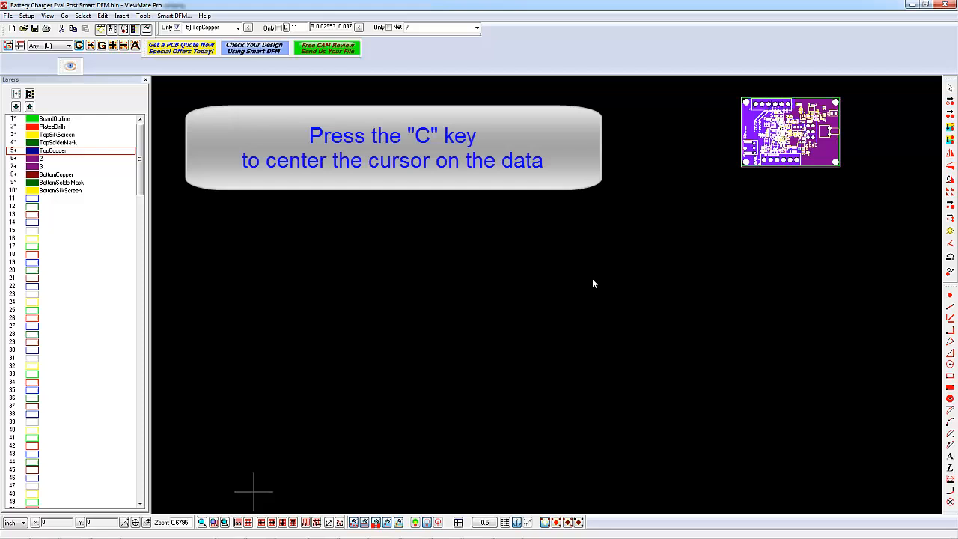
- Centre the crosshair on the board data and zoom in for a close-up view
{"action": "key", "text": "c"}
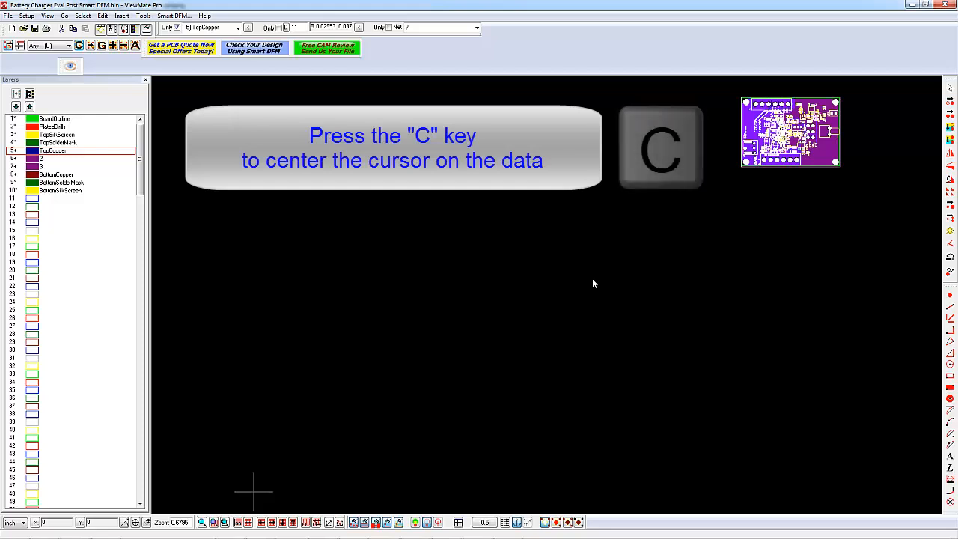
{"action": "key", "text": "c"}
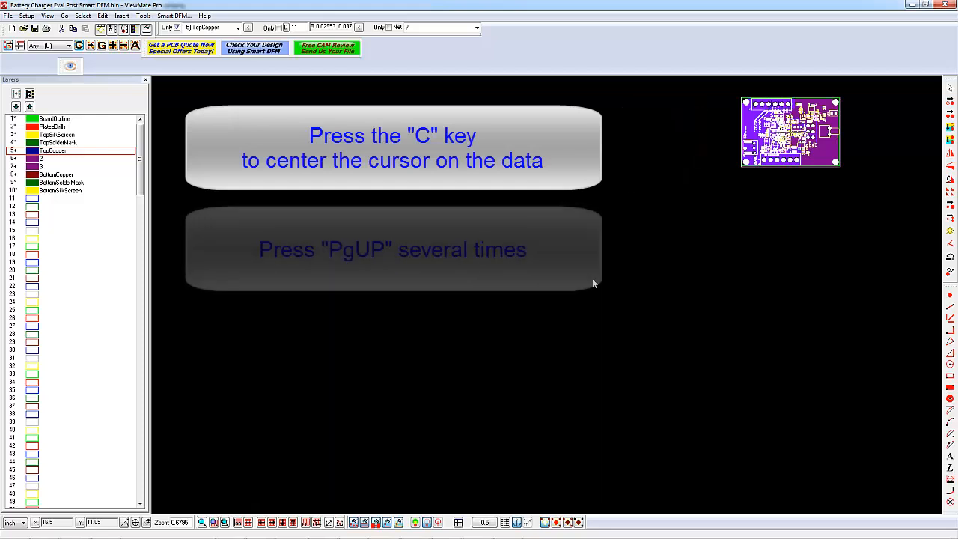
{"action": "key", "text": "pageup"}
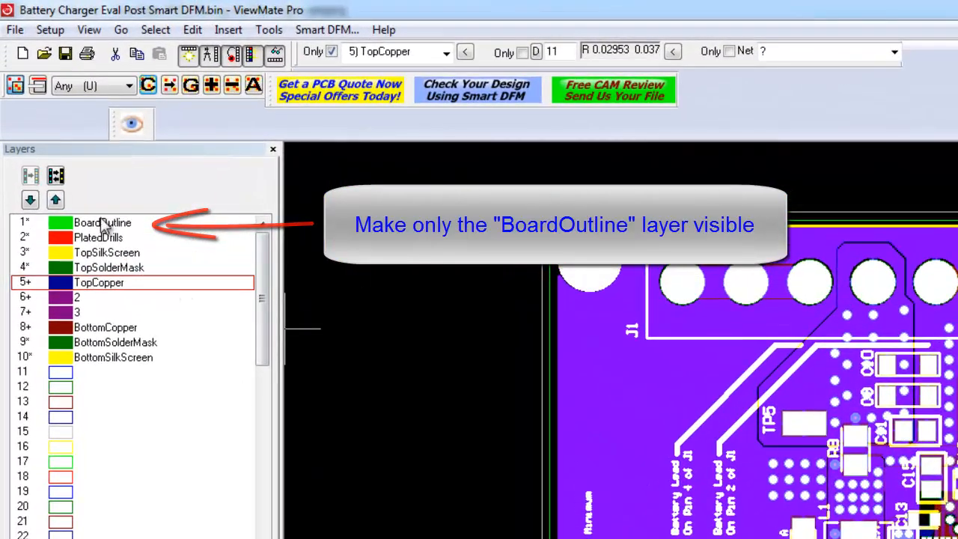
- Make BoardOutline the only visible layer via its Only This Visible option
{"action": "right_click", "coordinate": [102, 222]}
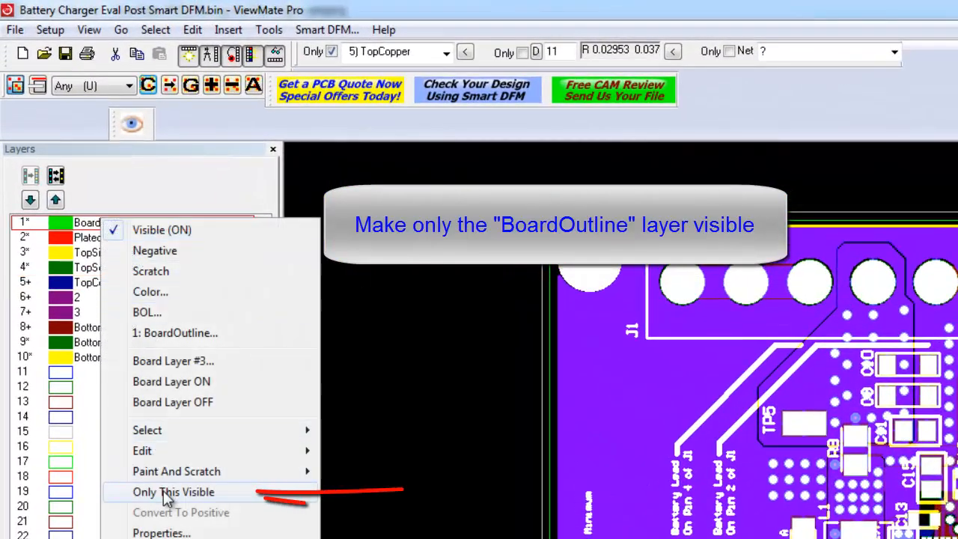
{"action": "left_click", "coordinate": [174, 491]}
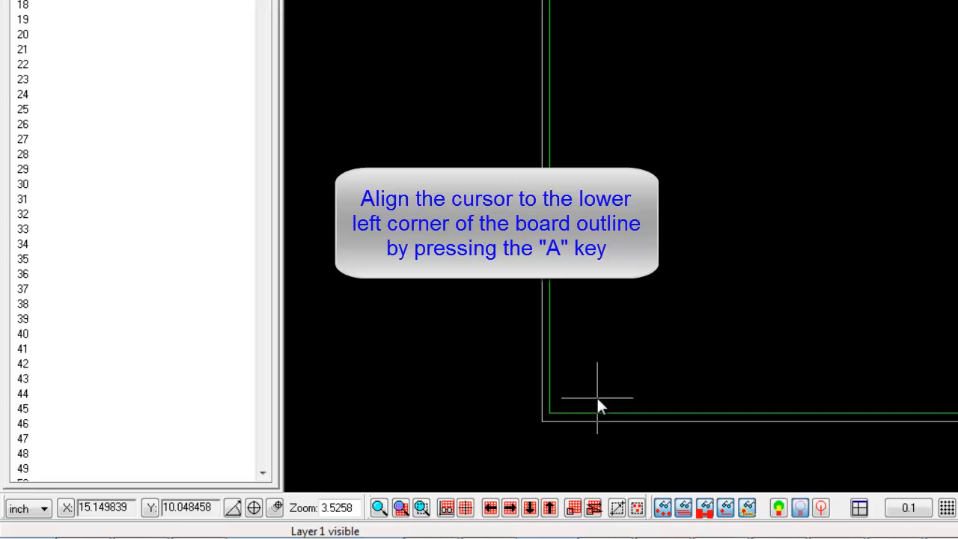
- Snap the crosshair onto the outline's lower-left corner at 15, 10
{"action": "key", "text": "a"}
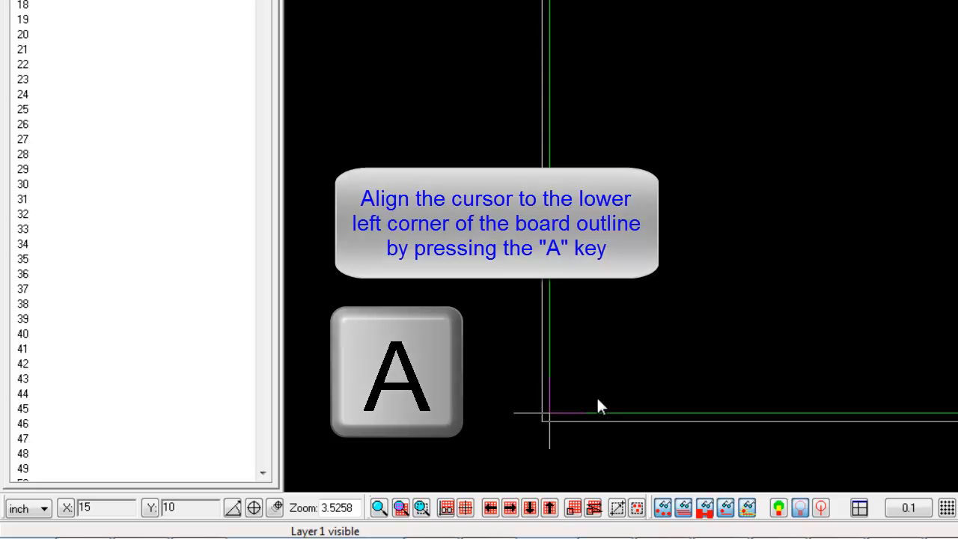
{"action": "key", "text": "a"}
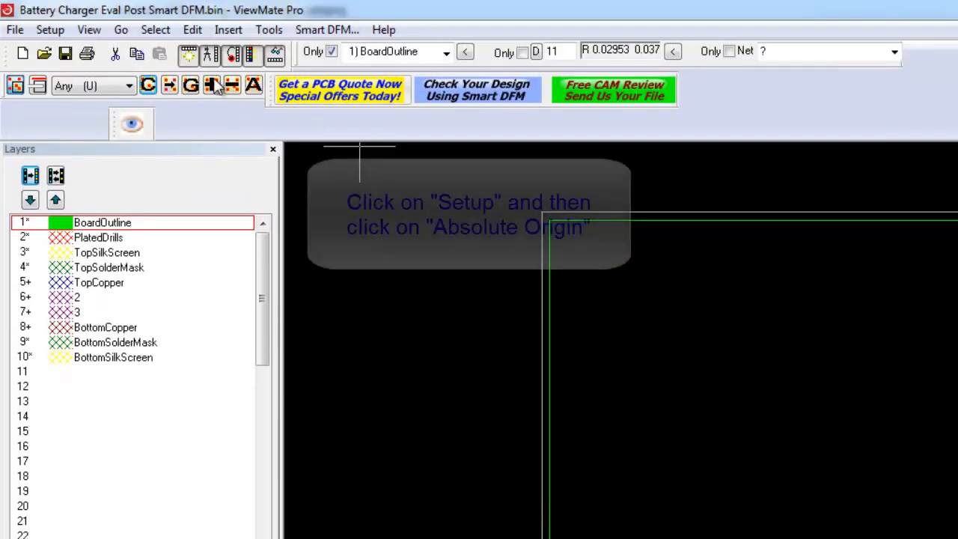
- Set the absolute origin to the snapped lower-left corner of the board outline
{"action": "left_click", "coordinate": [49, 30]}
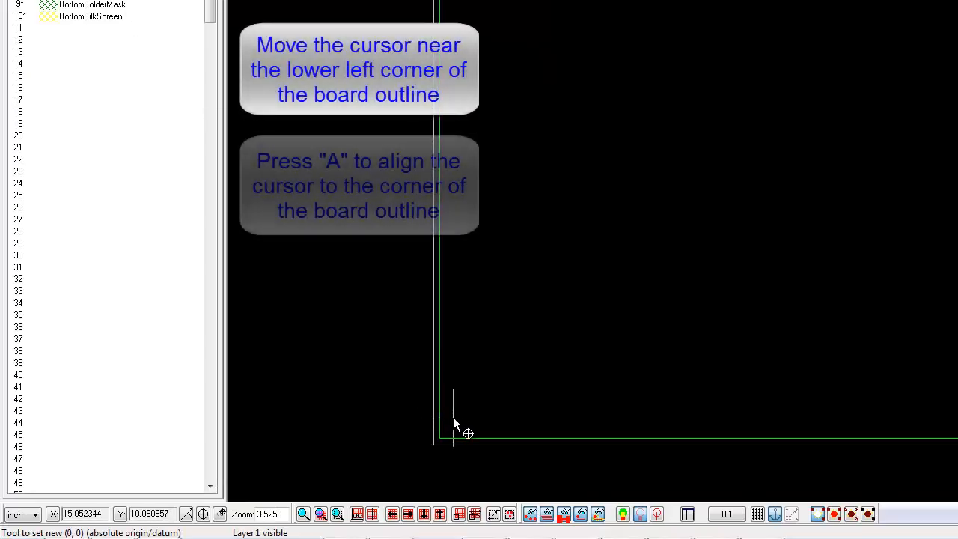
{"action": "key", "text": "a"}
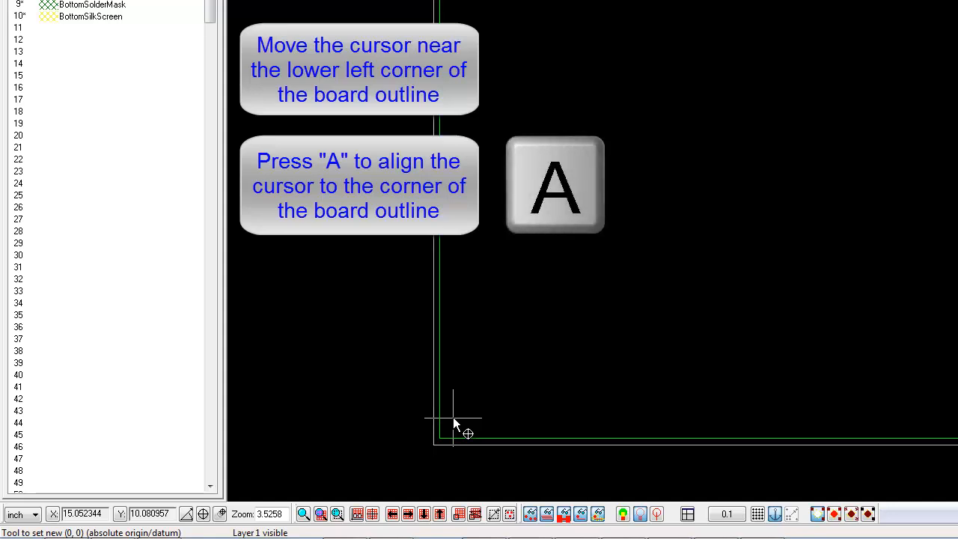
{"action": "key", "text": "a"}
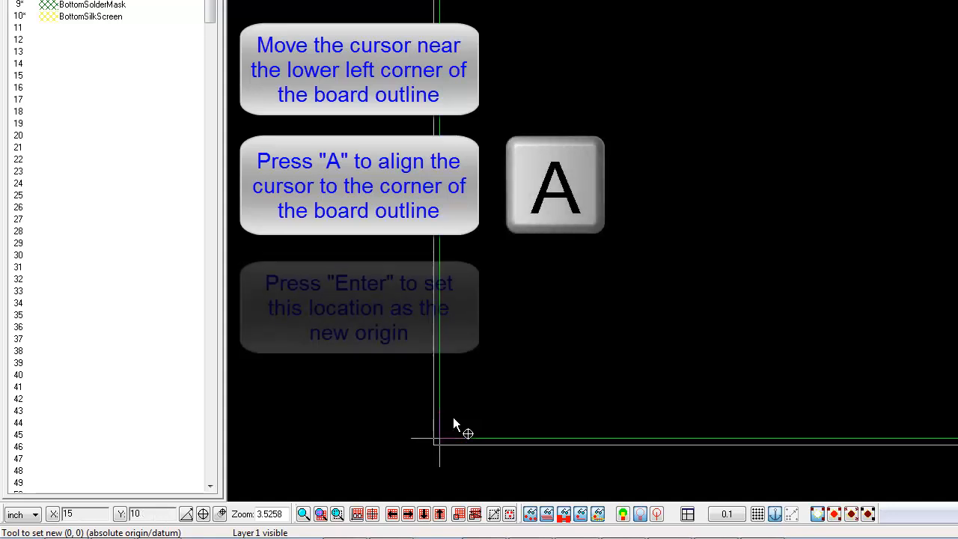
{"action": "key", "text": "a"}
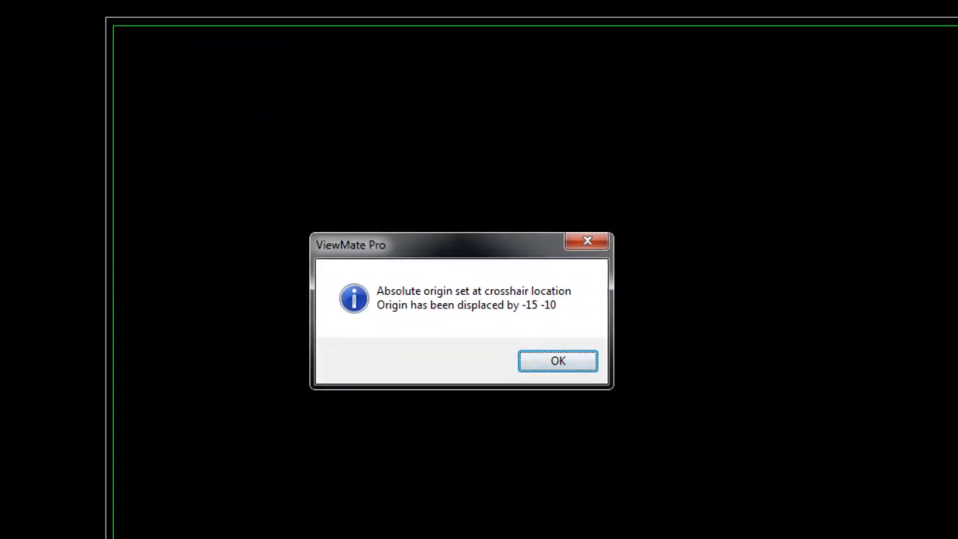
- Dismiss the Absolute origin notice reporting the -15, -10 displacement
{"action": "left_click", "coordinate": [558, 361]}
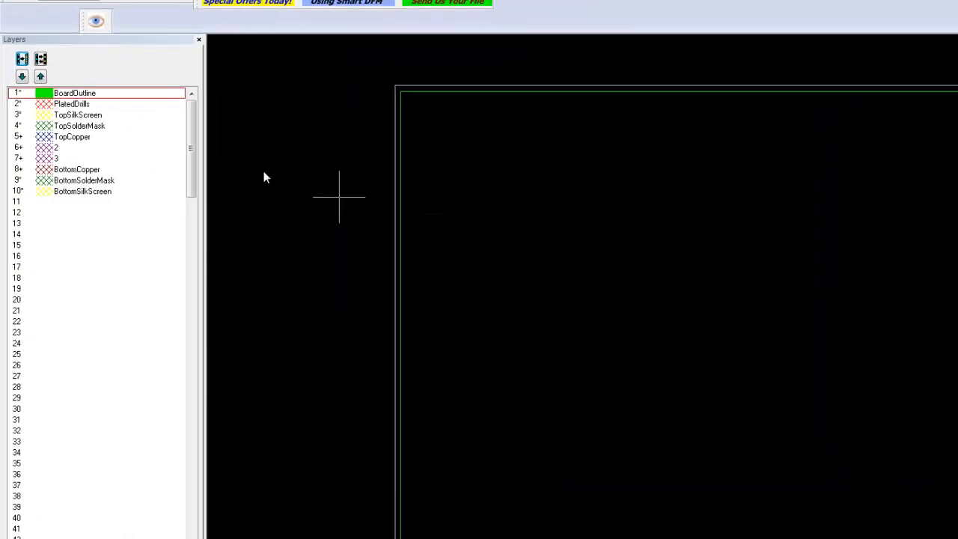
- Turn all layers back on and fit the whole board to the screen
{"action": "left_click", "coordinate": [43, 46]}
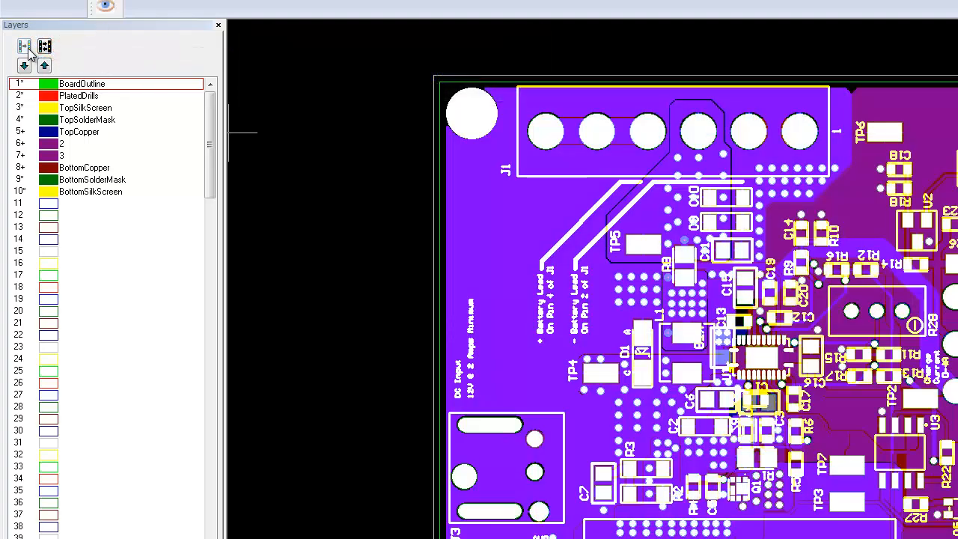
{"action": "key", "text": "Home"}
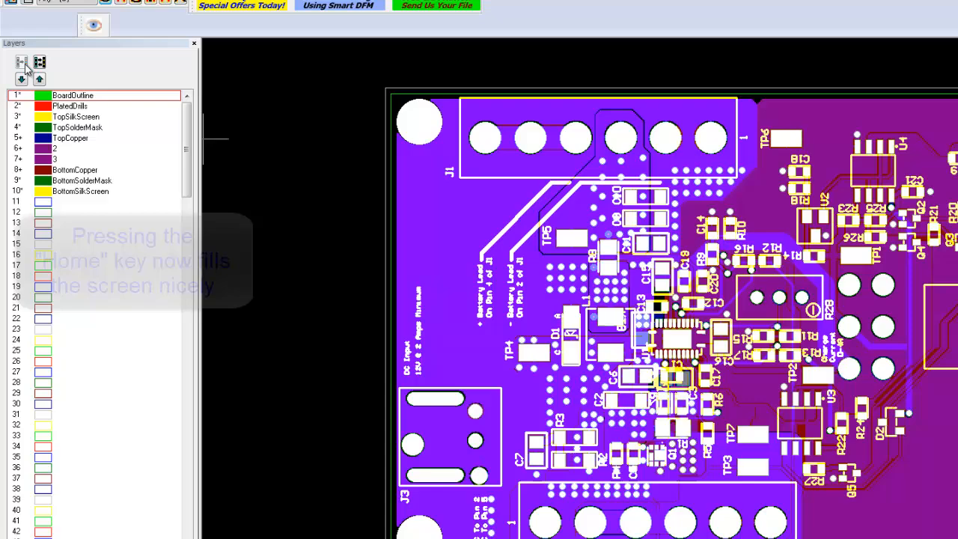
{"action": "key", "text": "Home"}
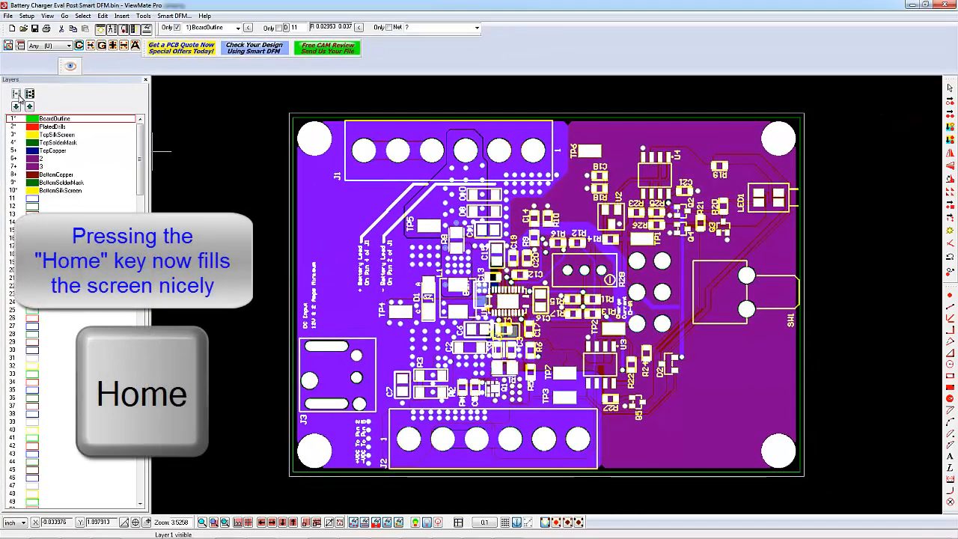
{"action": "key", "text": "Home"}
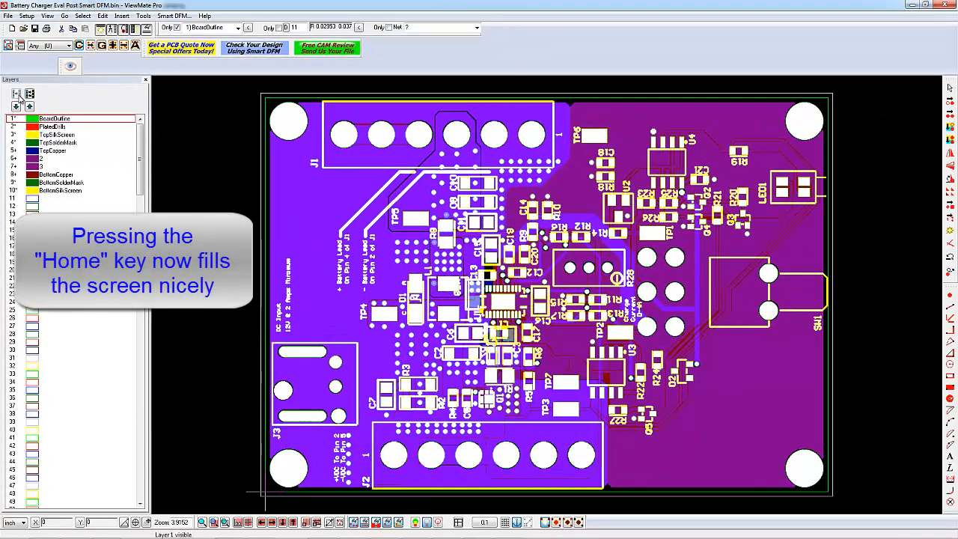
{"action": "key", "text": "Home"}
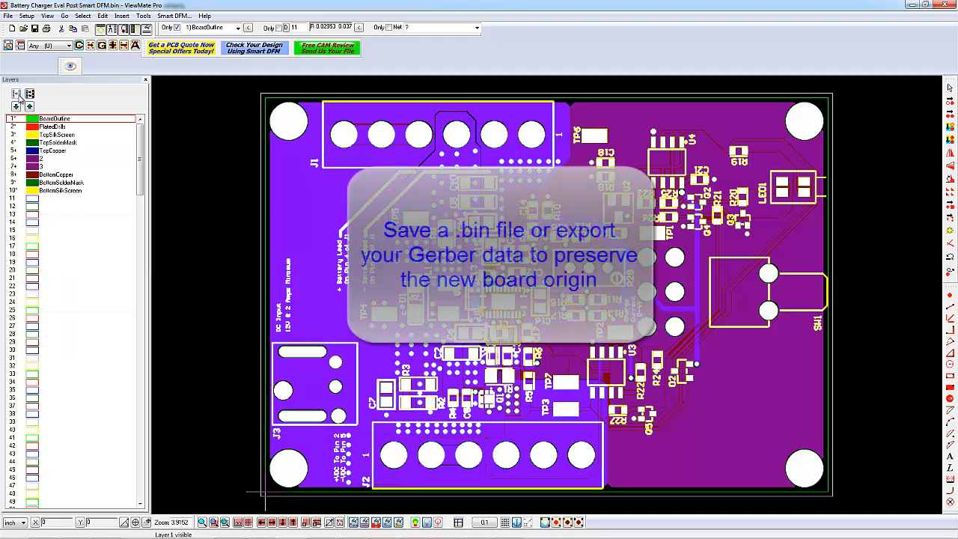